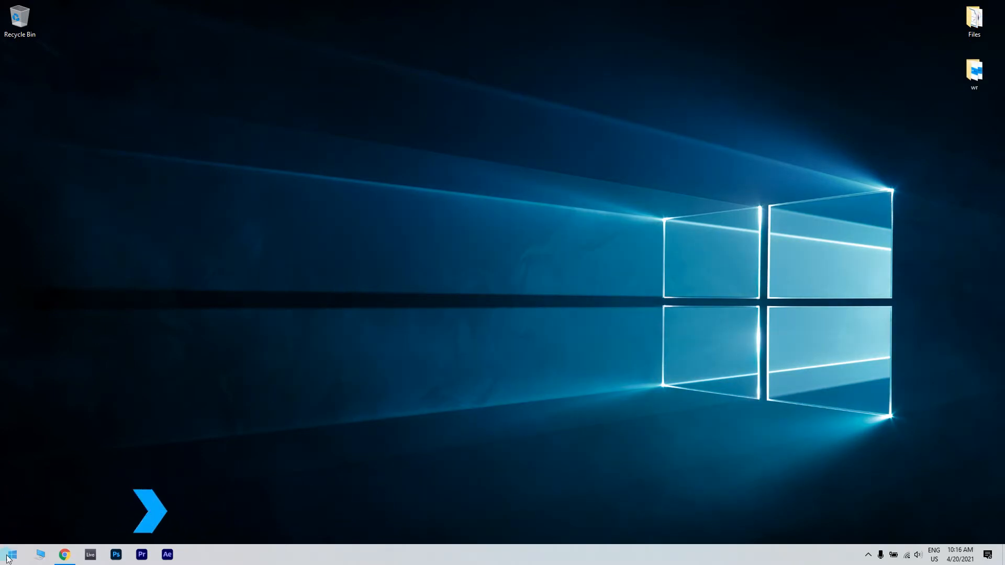
- Search the Start menu for 'control panel' and launch Control Panel
{"action": "left_click", "coordinate": [9, 555]}
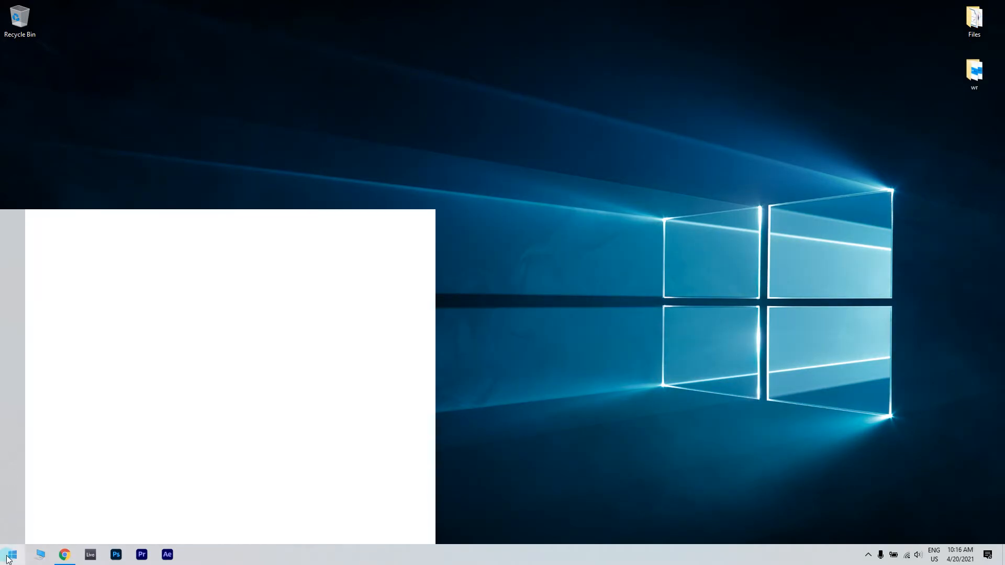
{"action": "type", "text": "control panel"}
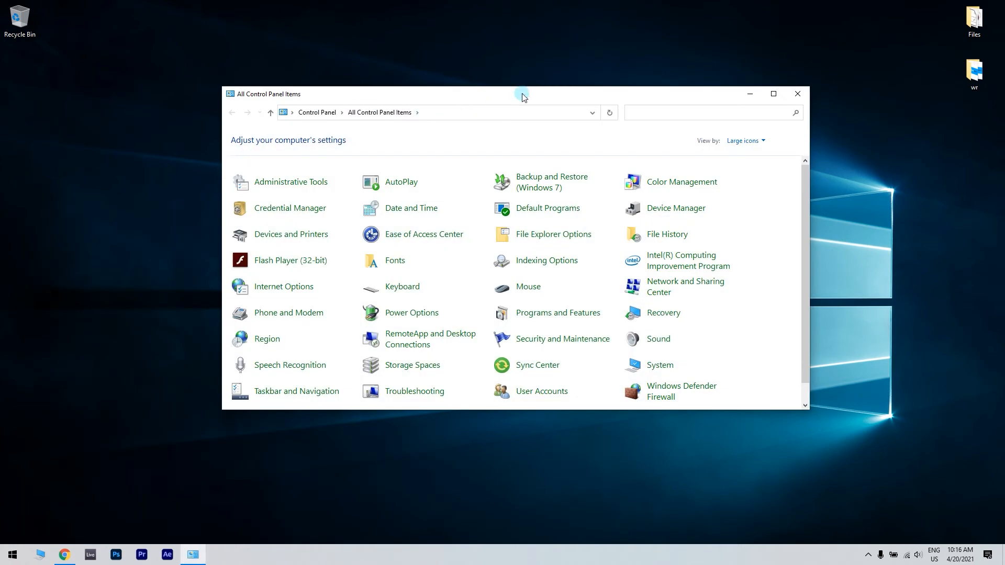
{"action": "mouse_move", "coordinate": [212, 233]}
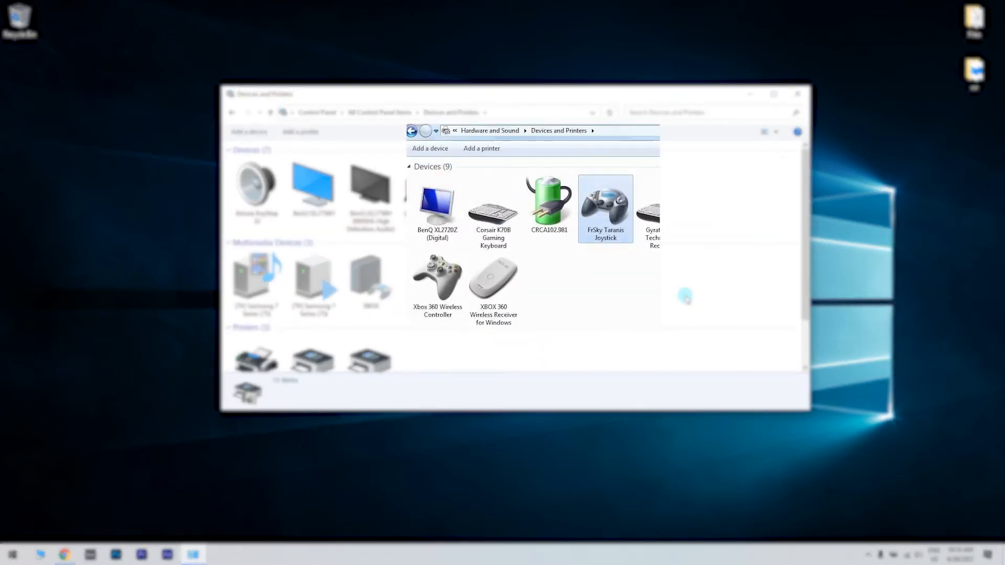
- Open Game controller settings for the FrSky Taranis Joystick from its context menu
{"action": "right_click", "coordinate": [604, 208]}
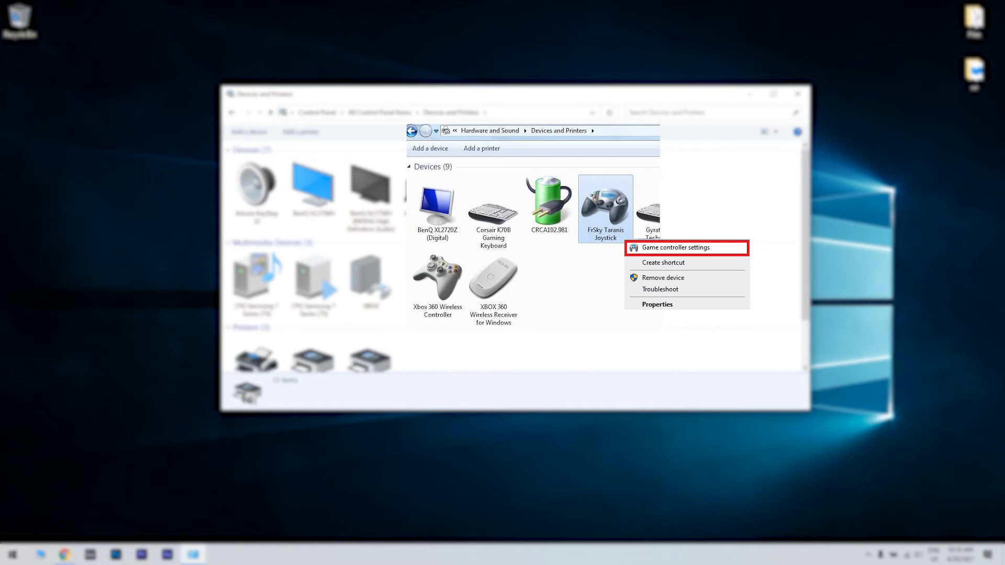
{"action": "left_click", "coordinate": [664, 247]}
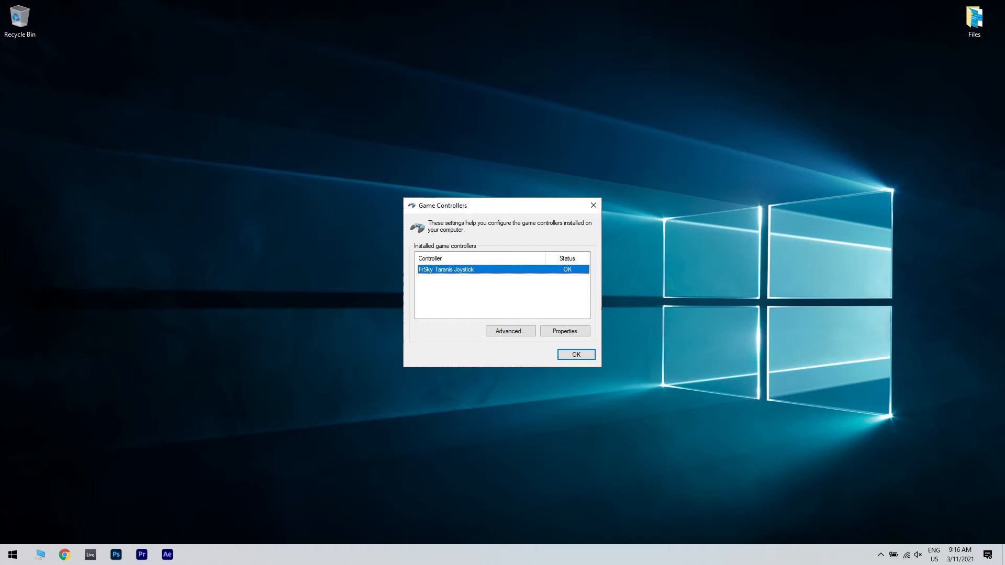
- Confirm the joystick status reads OK and close the Game Controllers dialog
{"action": "left_click", "coordinate": [575, 355]}
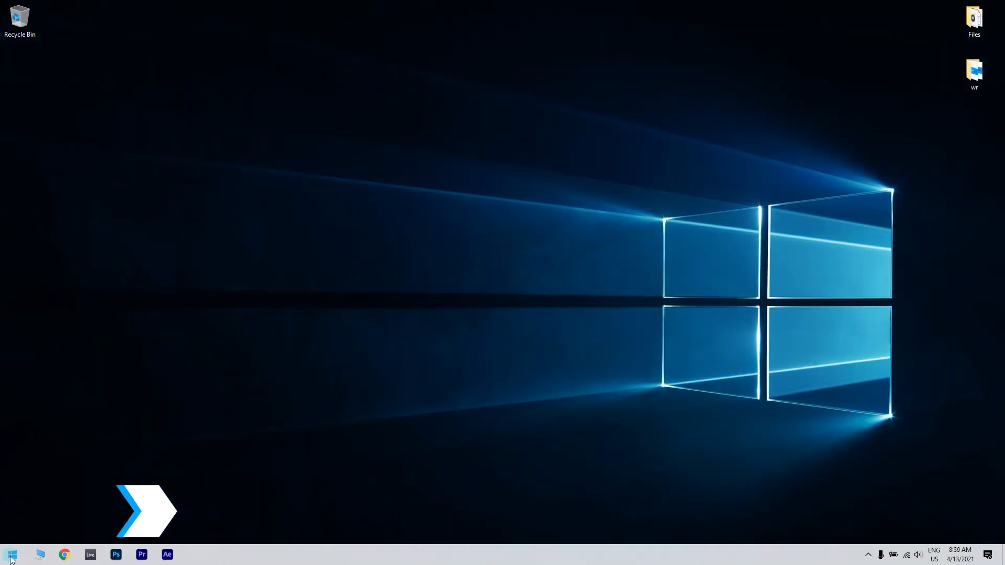
- Search the Start menu for 'device manager' and launch Device Manager
{"action": "left_click", "coordinate": [10, 555]}
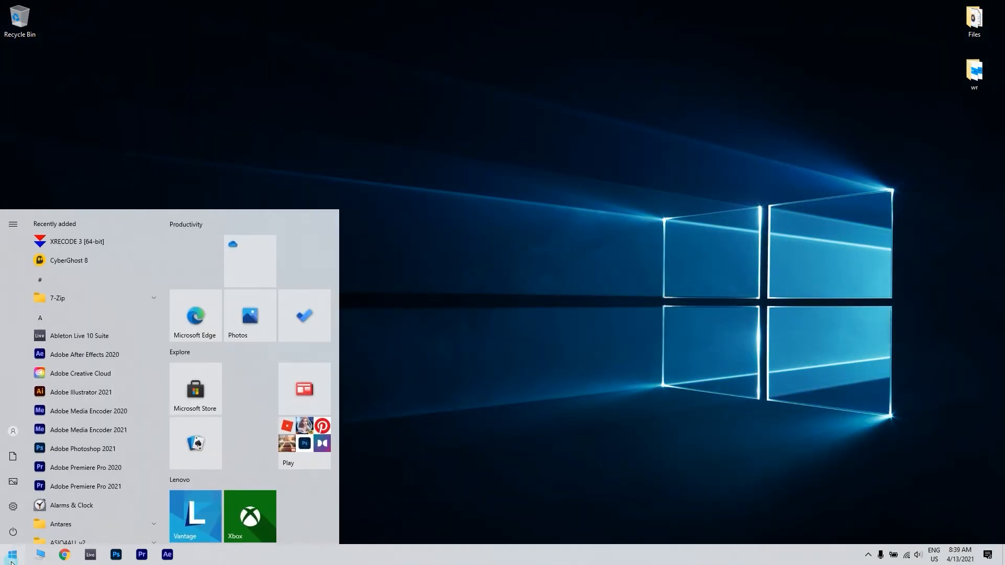
{"action": "type", "text": "device manager"}
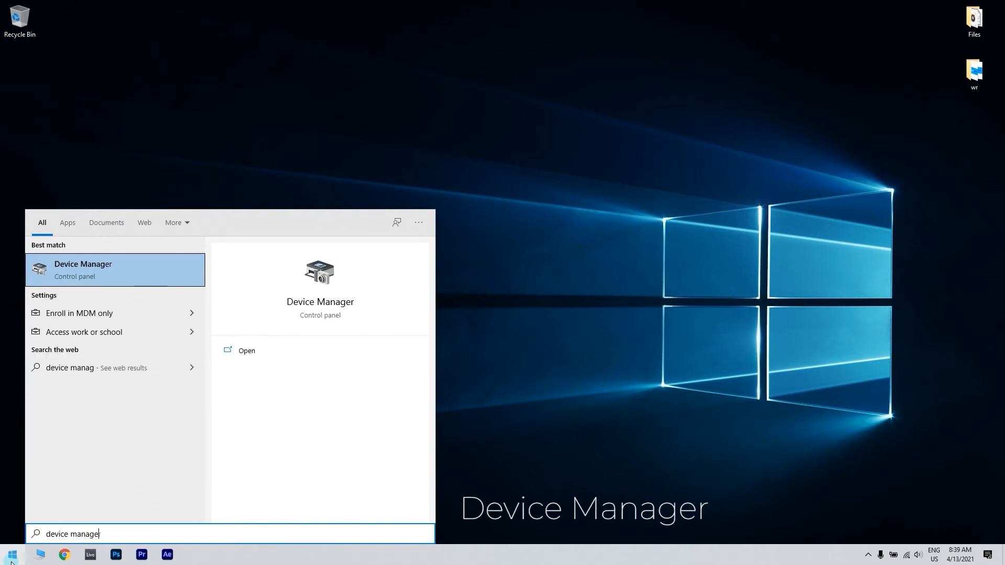
{"action": "type", "text": "er"}
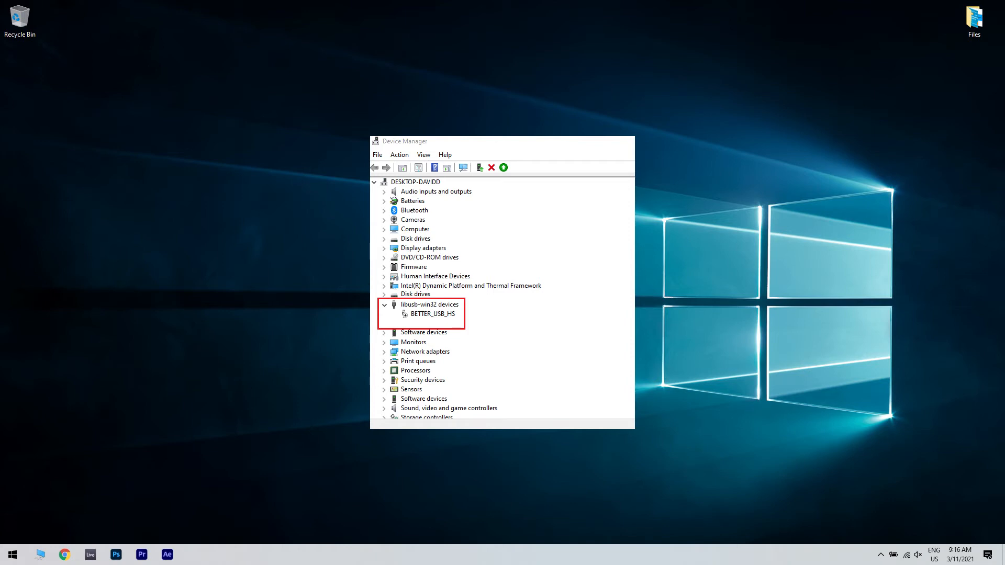
- Update the BETTER_USB_HS driver by browsing the computer for driver files
{"action": "right_click", "coordinate": [432, 313]}
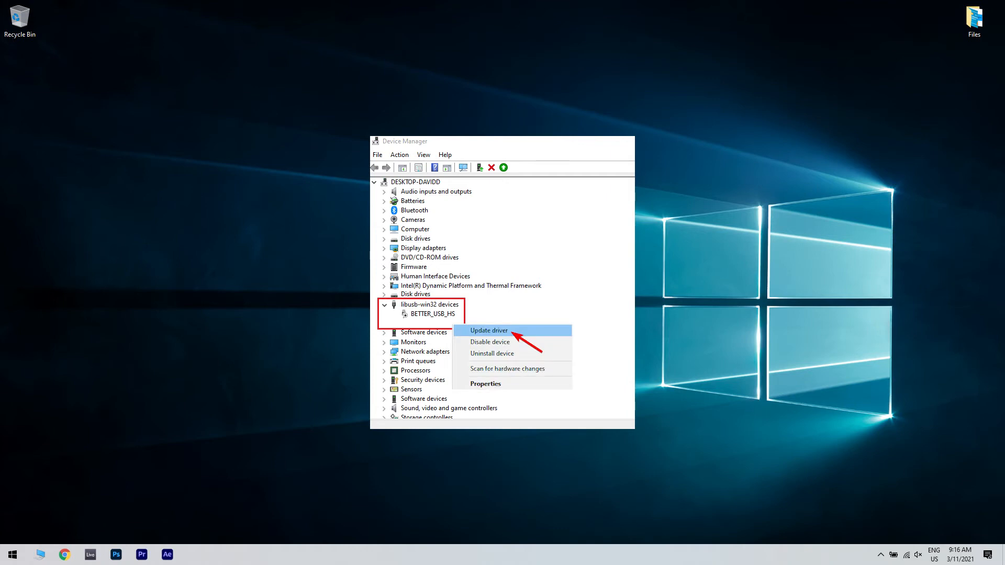
{"action": "left_click", "coordinate": [489, 330]}
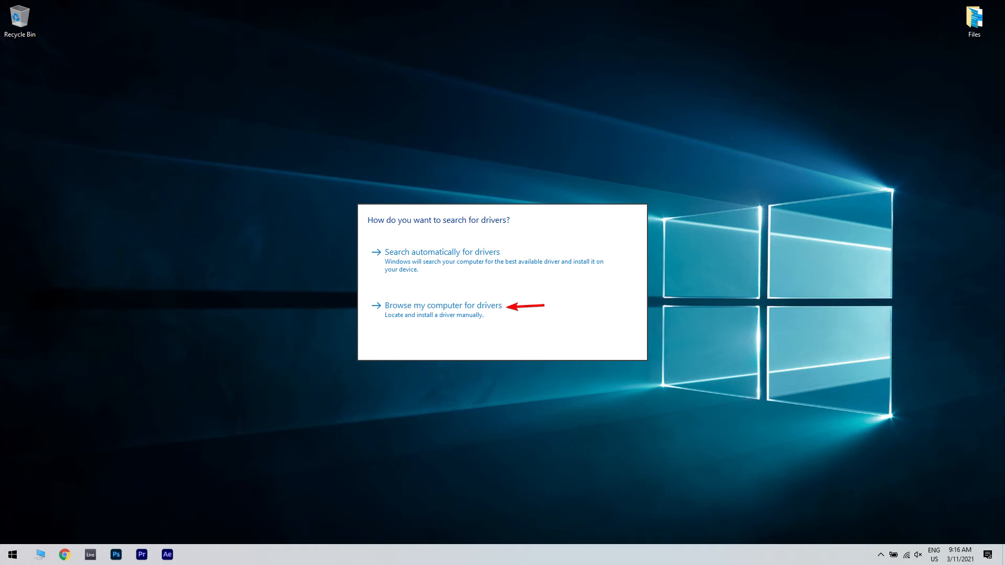
{"action": "left_click", "coordinate": [442, 305]}
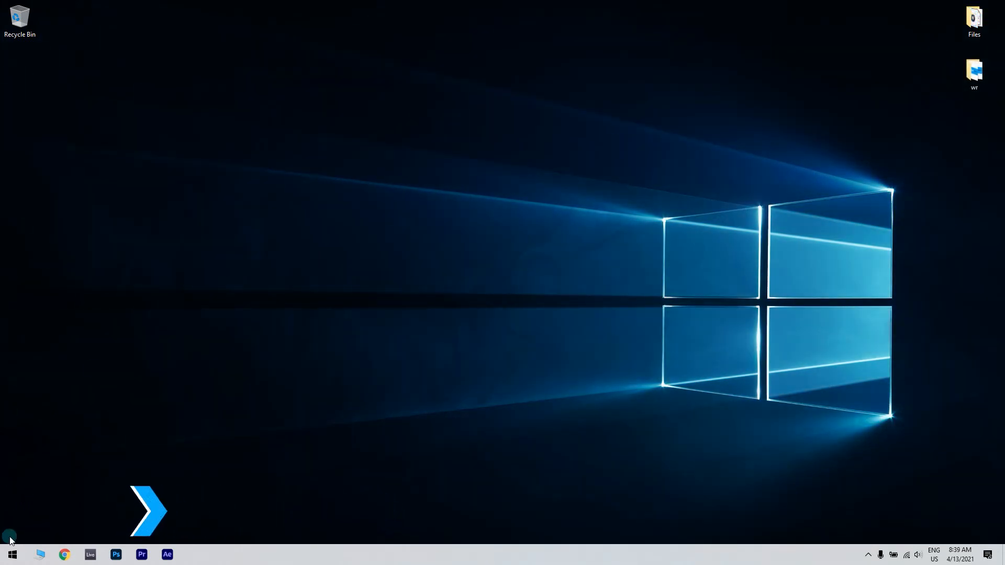
- Search the Start menu for 'device manager' and reopen Device Manager
{"action": "left_click", "coordinate": [12, 554]}
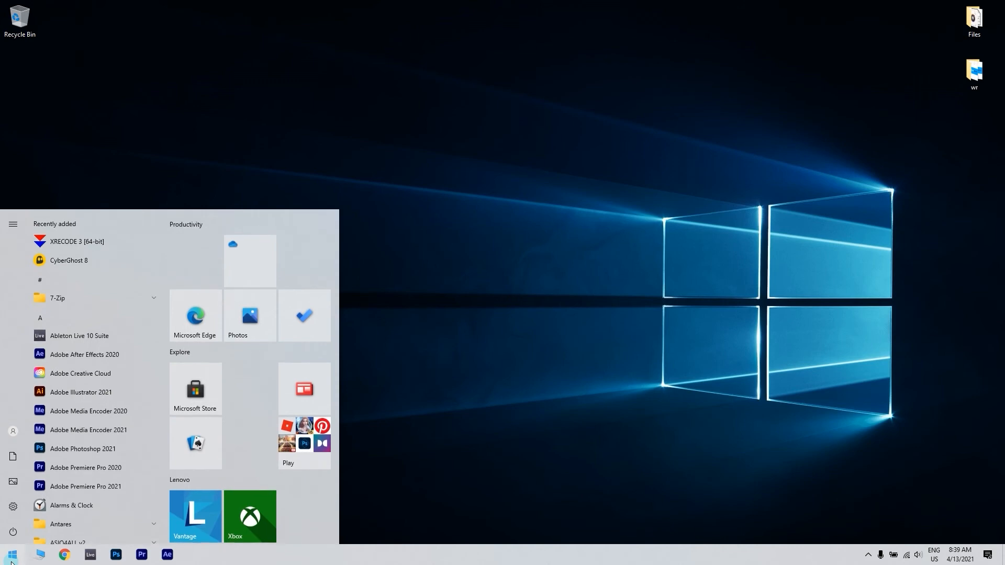
{"action": "type", "text": "device manager"}
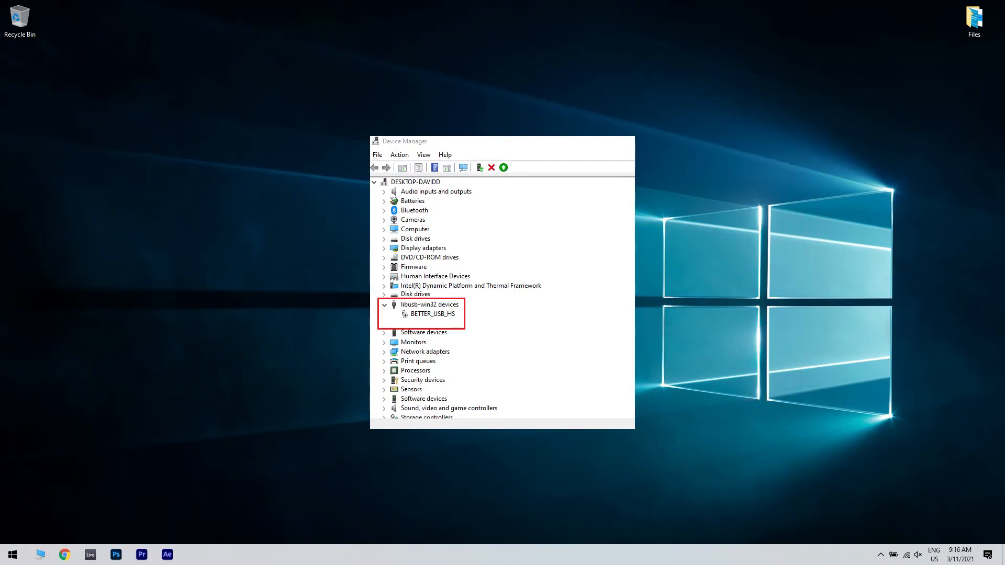
- Open the BETTER_USB_HS Properties showing Microsoft driver version 10.0.18362.175
{"action": "right_click", "coordinate": [432, 314]}
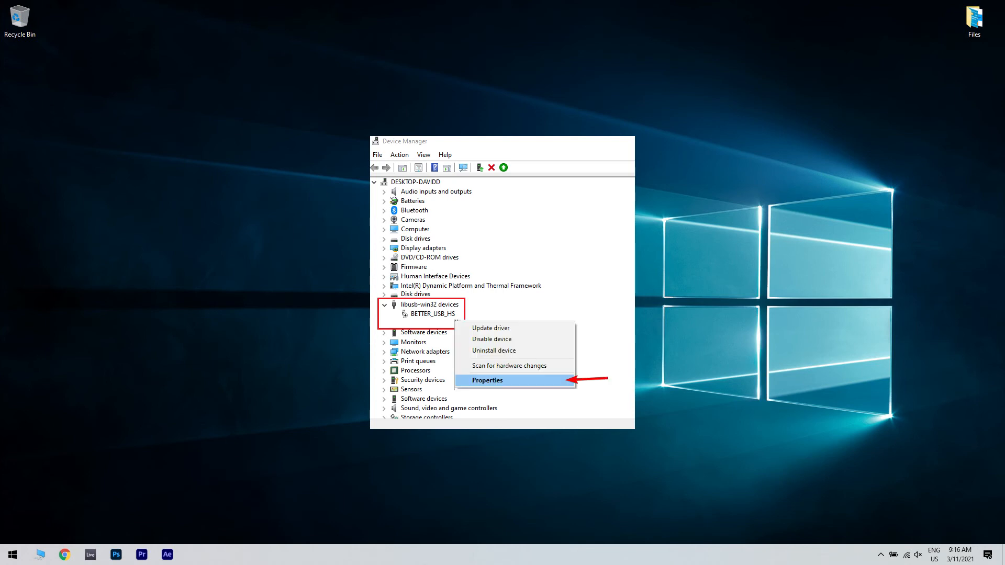
{"action": "left_click", "coordinate": [487, 380]}
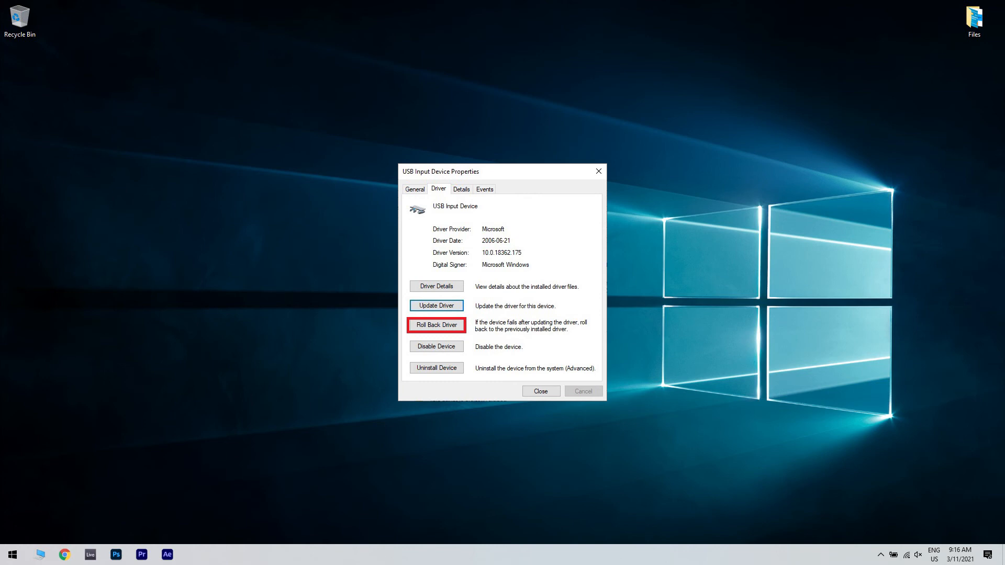
- Roll back the USB Input Device to its previously installed driver
{"action": "left_click", "coordinate": [541, 390]}
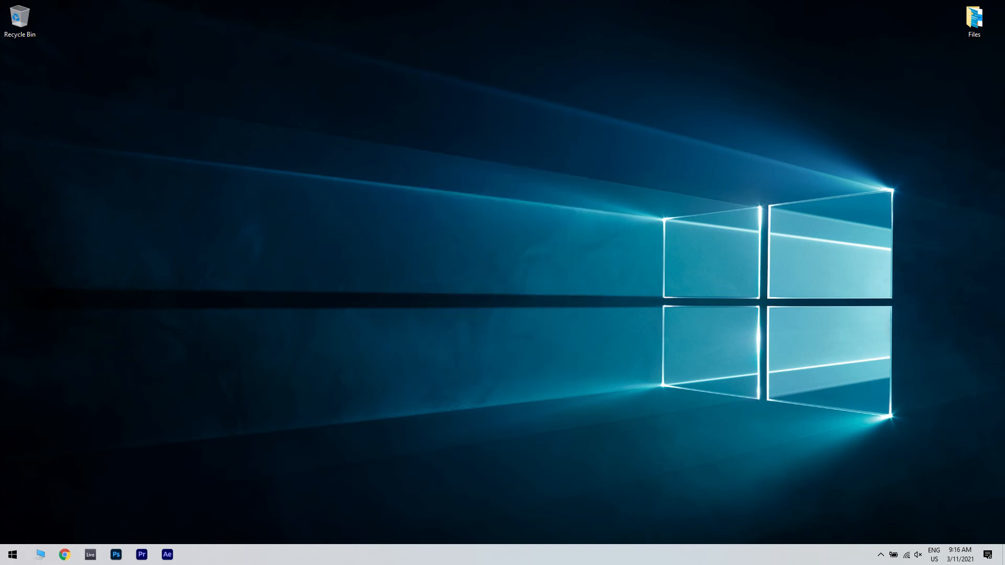